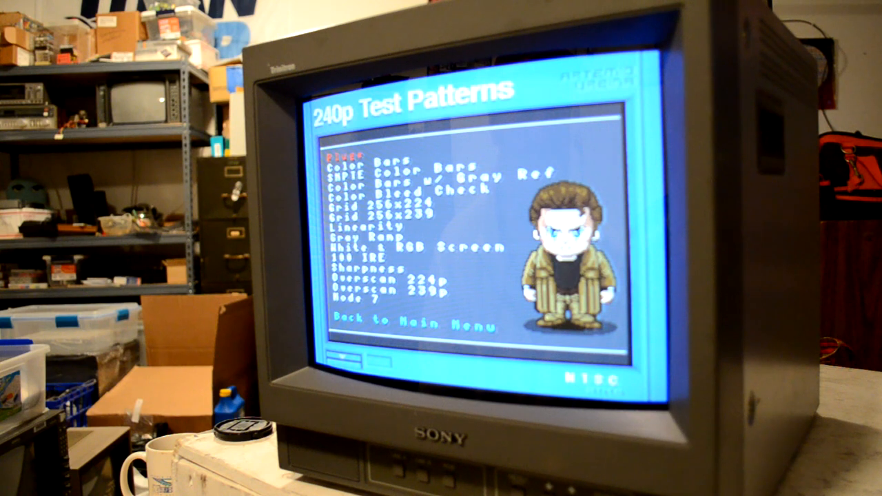
- Move the Test Patterns menu highlight down from PLUGE to Grid 256x224
{"action": "key", "text": "down"}
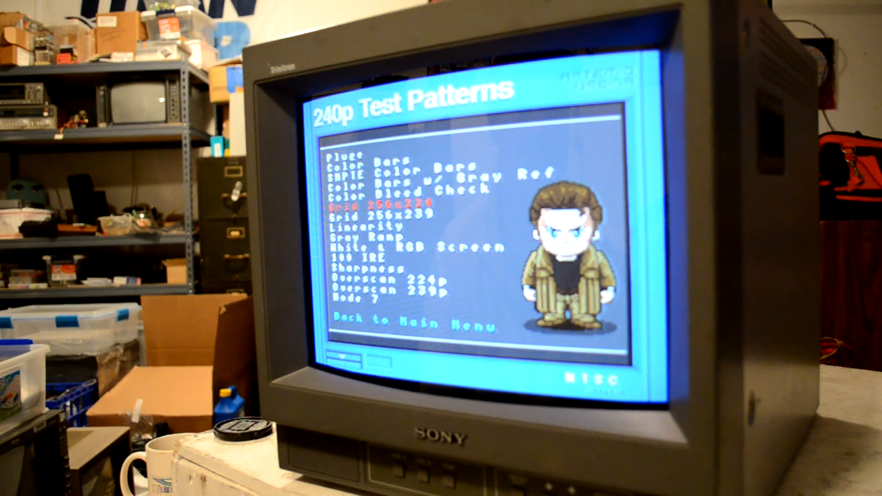